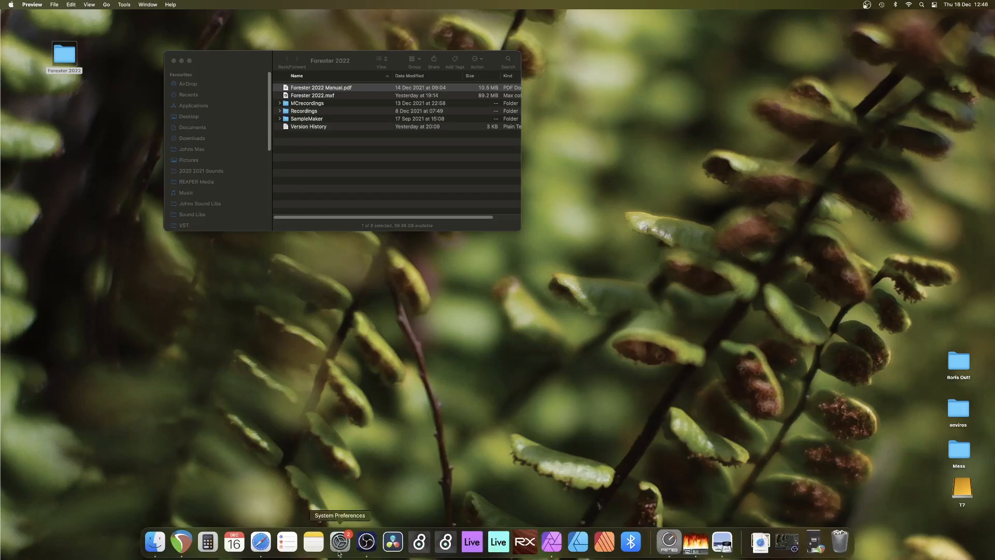
mouse_move(445, 545)
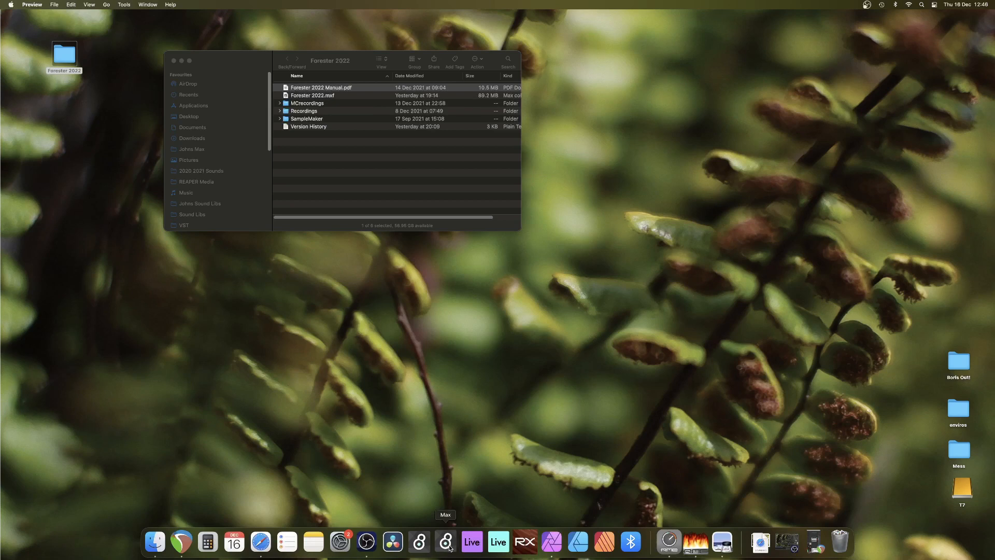
Step: Launch Max from the Dock and open the Max application menu
click(447, 541)
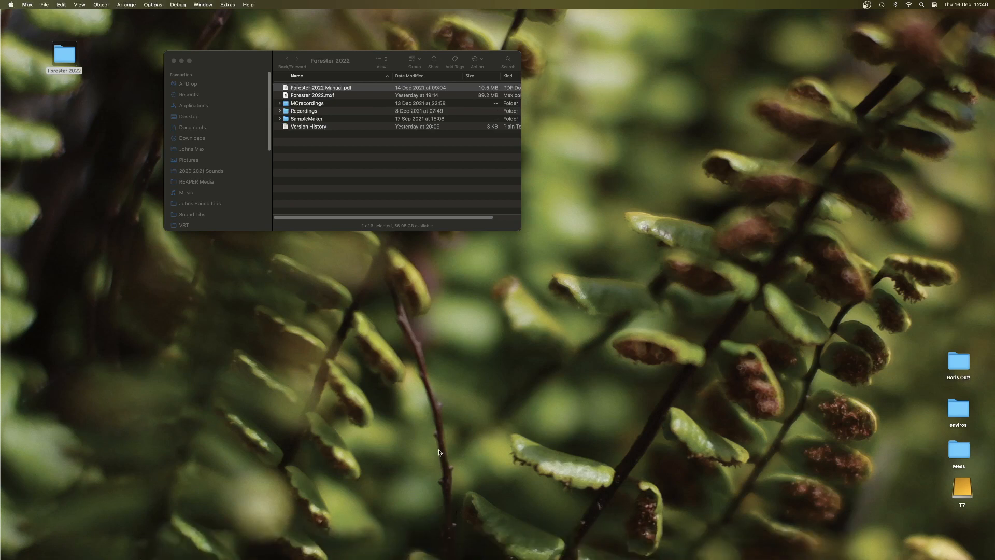
mouse_move(66, 12)
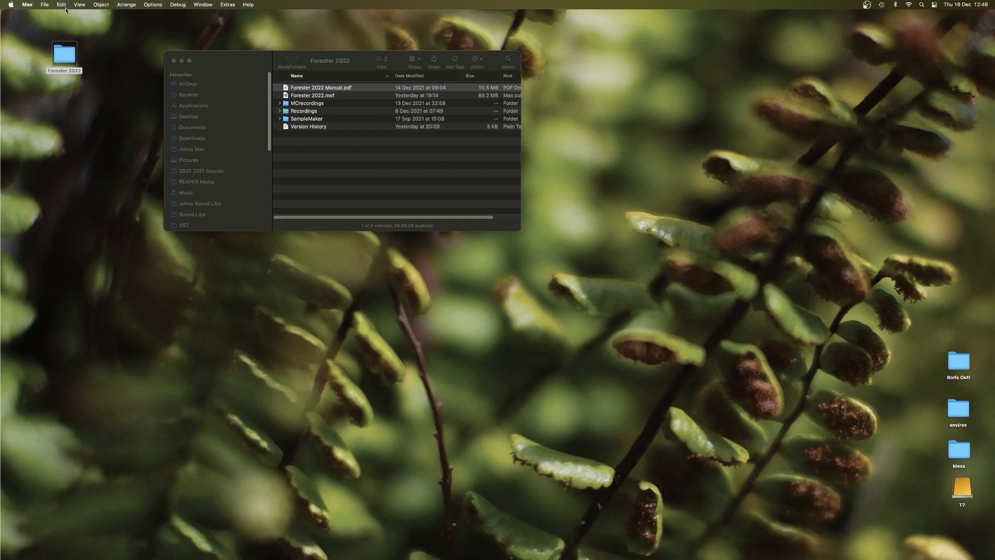
click(28, 5)
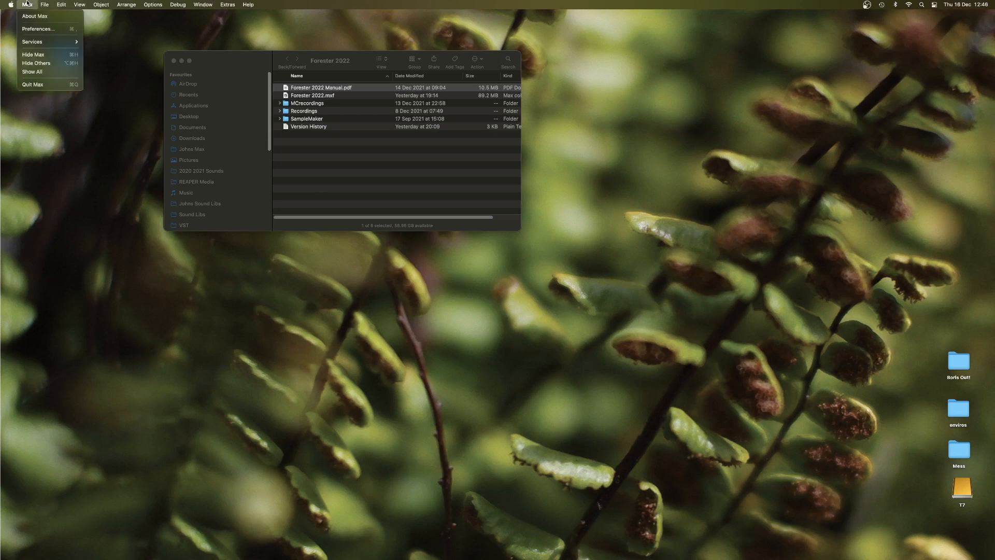
mouse_move(36, 16)
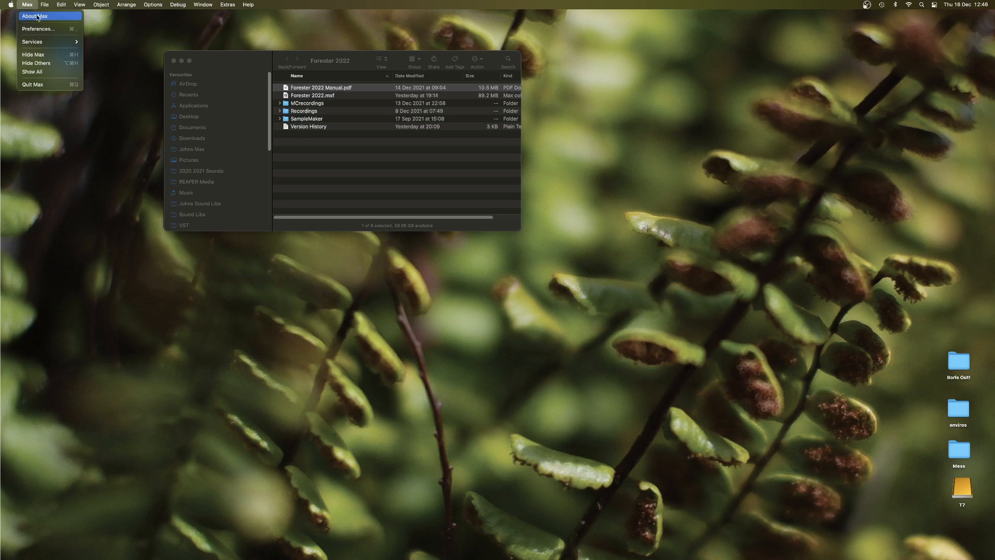
Step: Open About Max to check the installed version is Max 8.3.1
click(35, 16)
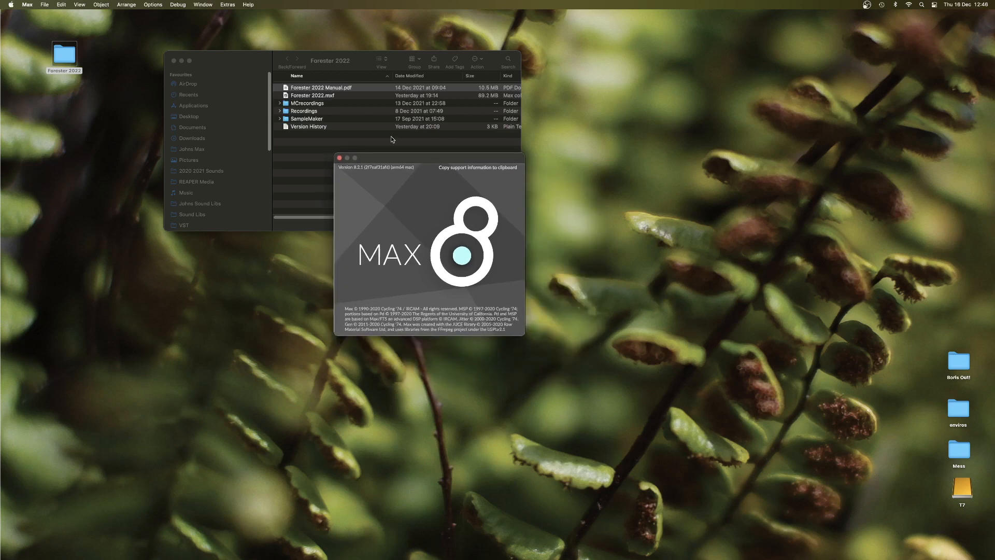
mouse_move(22, 17)
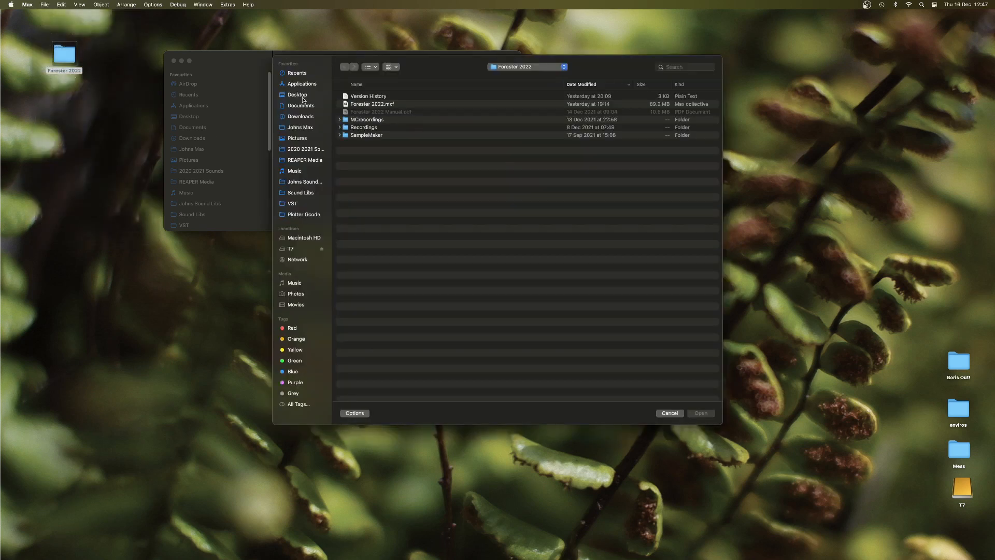
Step: Open Desktop > Forester 2022 > Forester 2022.mxf from the Open dialog
click(297, 94)
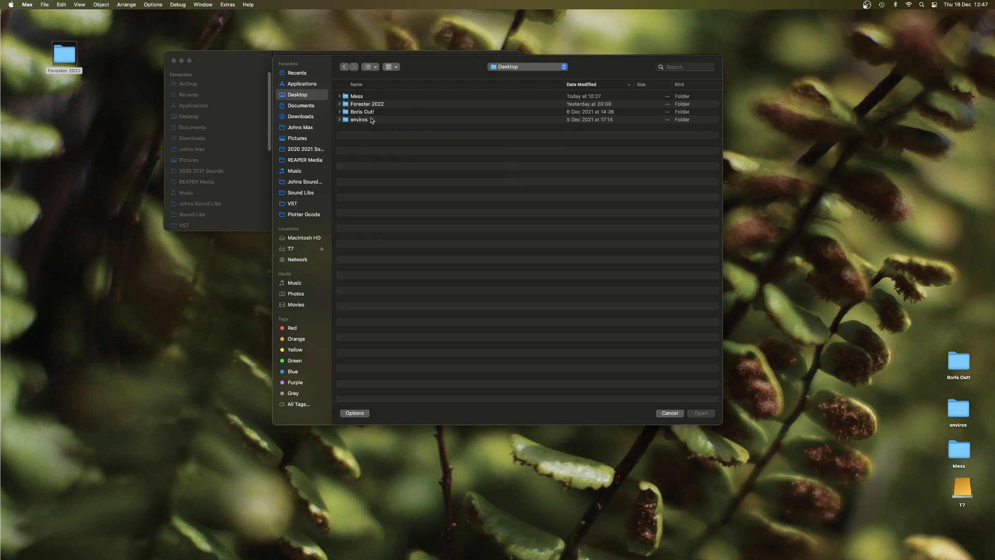
double_click(368, 103)
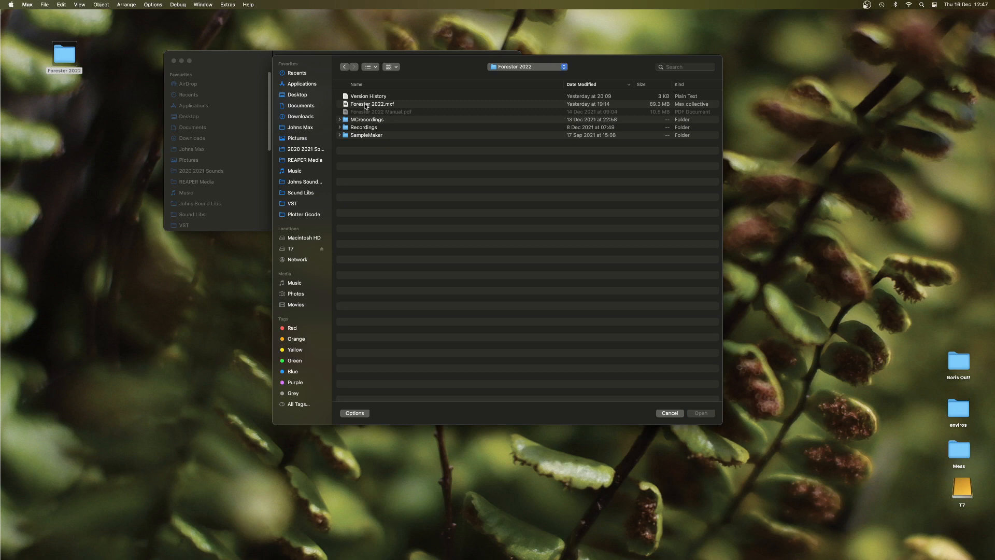
click(372, 104)
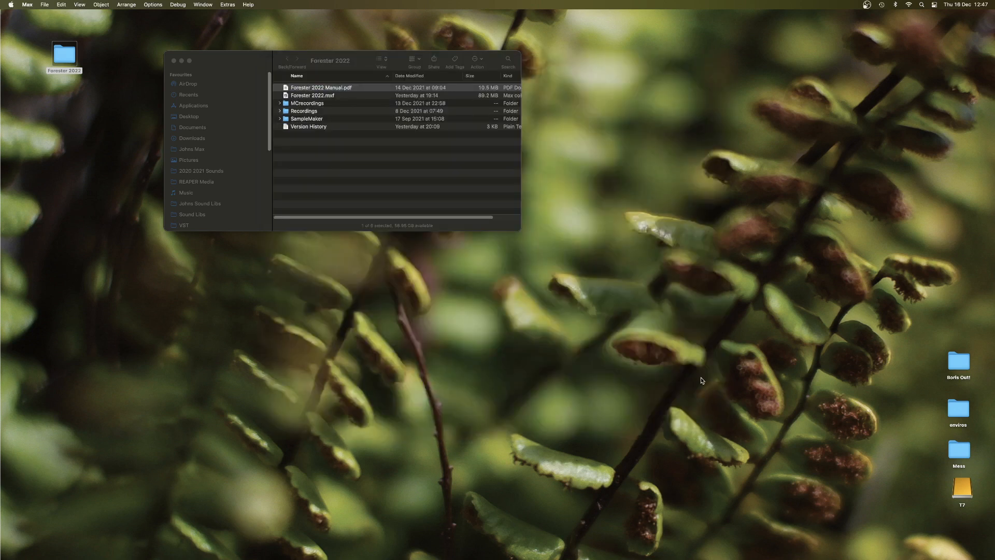
double_click(311, 95)
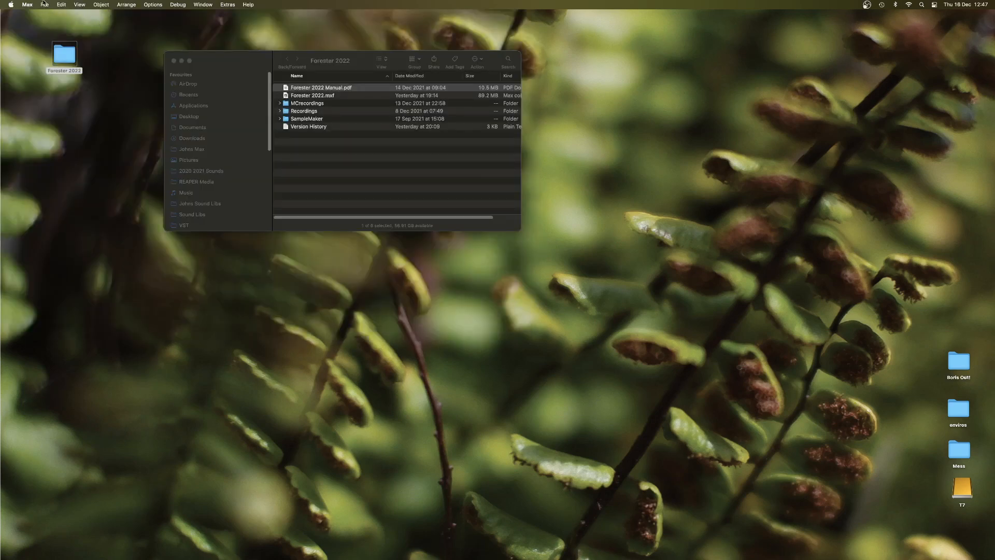
Step: Show the Audio Status window once the Forester 2022 presentation patch loads
click(45, 4)
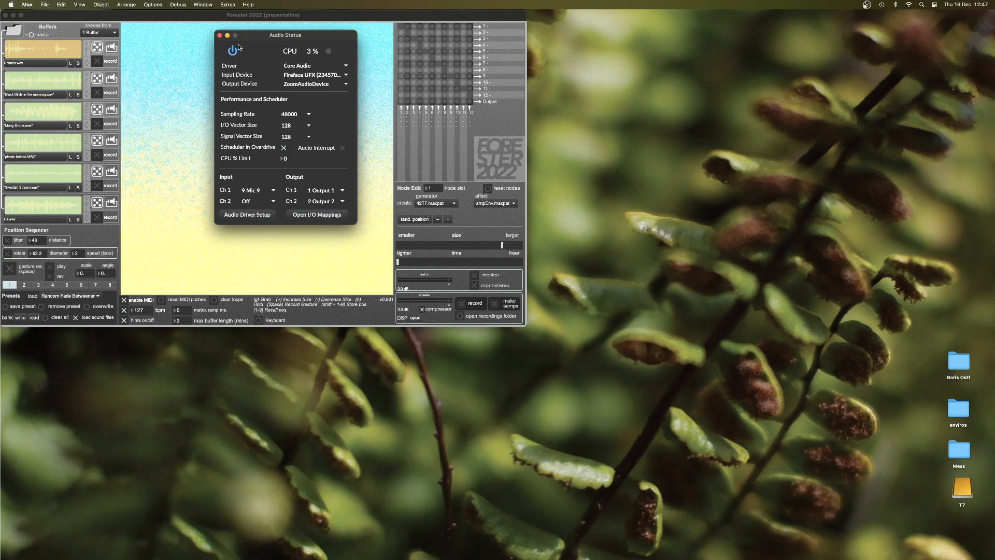
Step: Turn DSP off in Audio Status and keep Core Audio as the driver
click(231, 50)
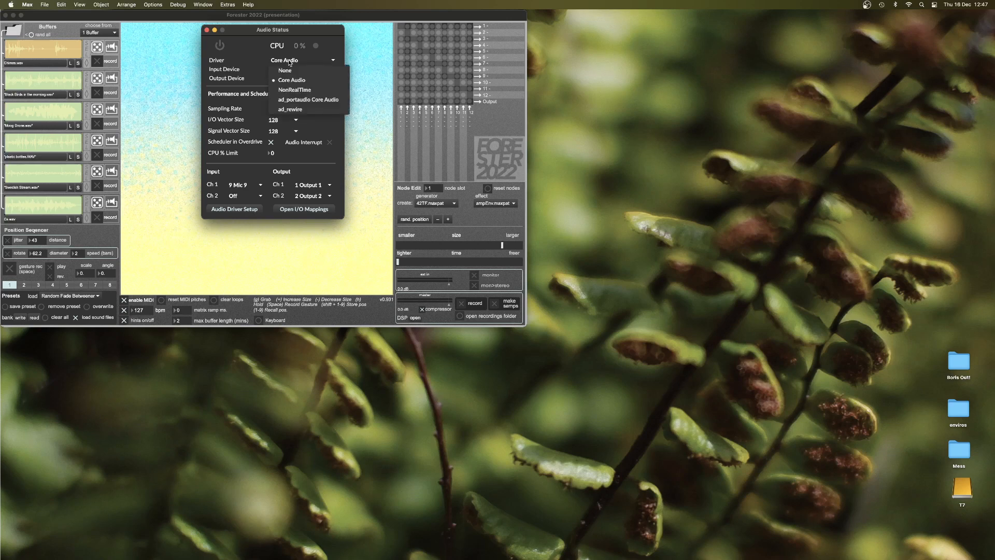
click(291, 79)
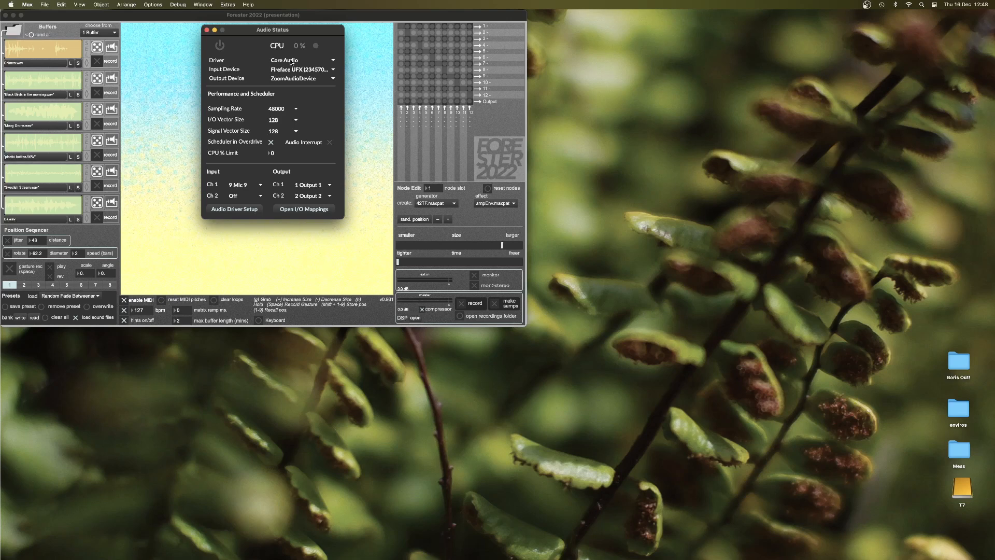
mouse_move(298, 63)
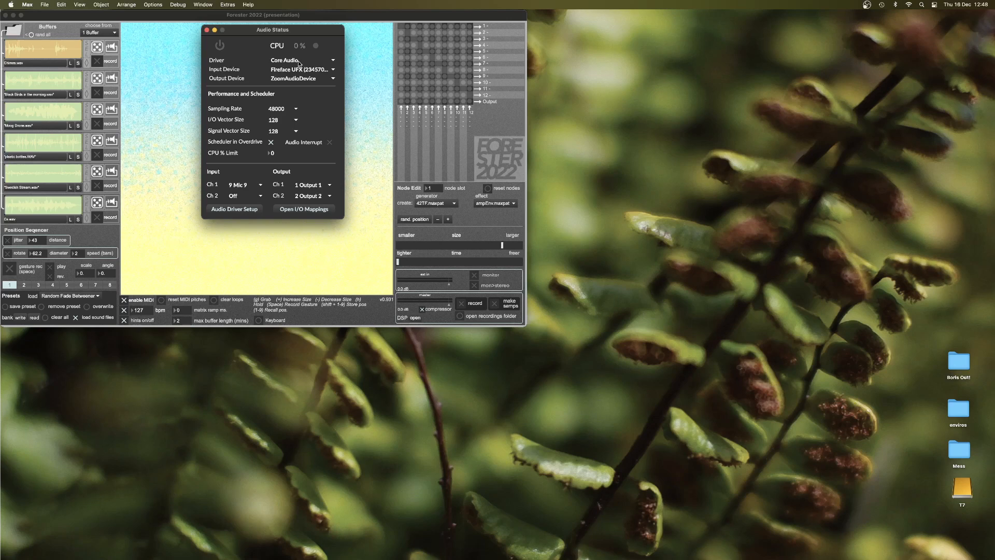
click(301, 69)
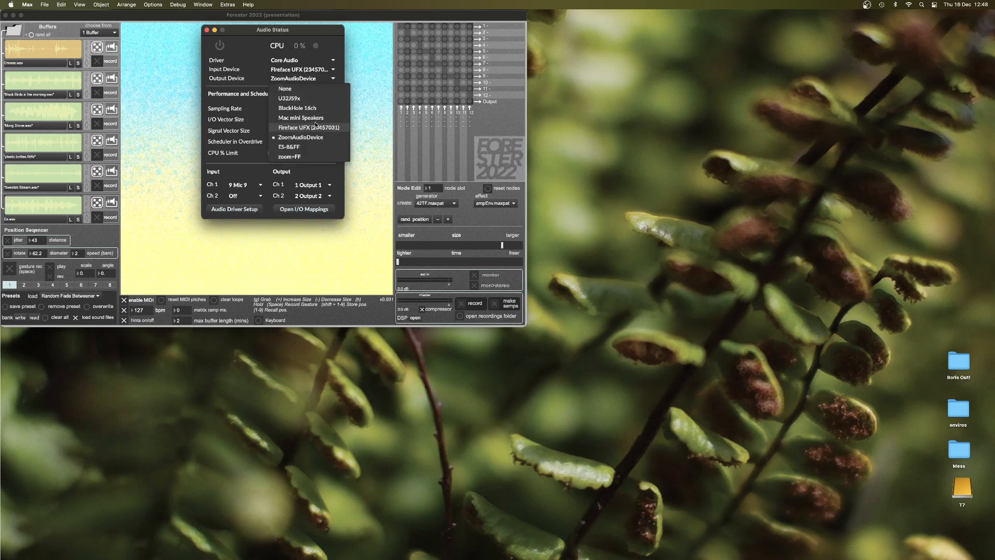
mouse_move(308, 137)
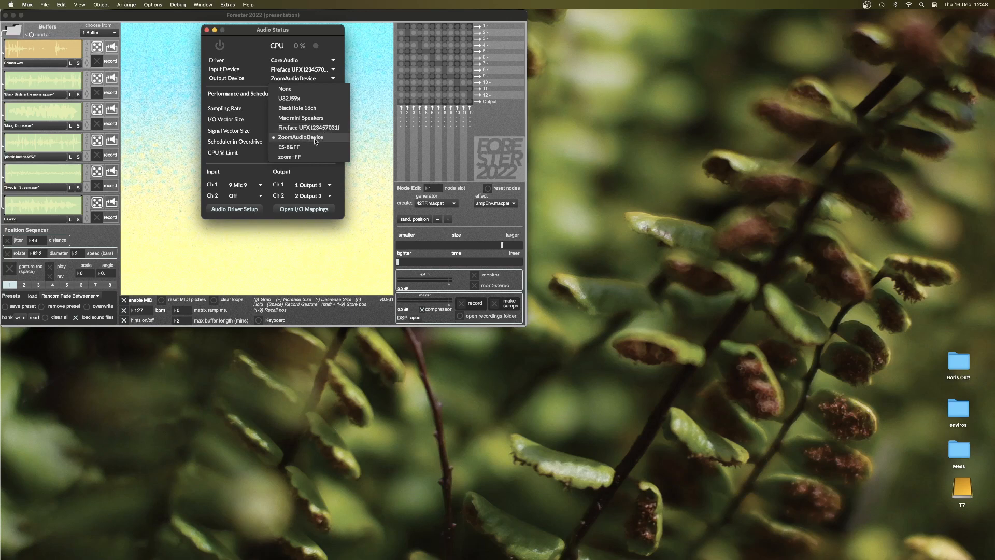
click(300, 137)
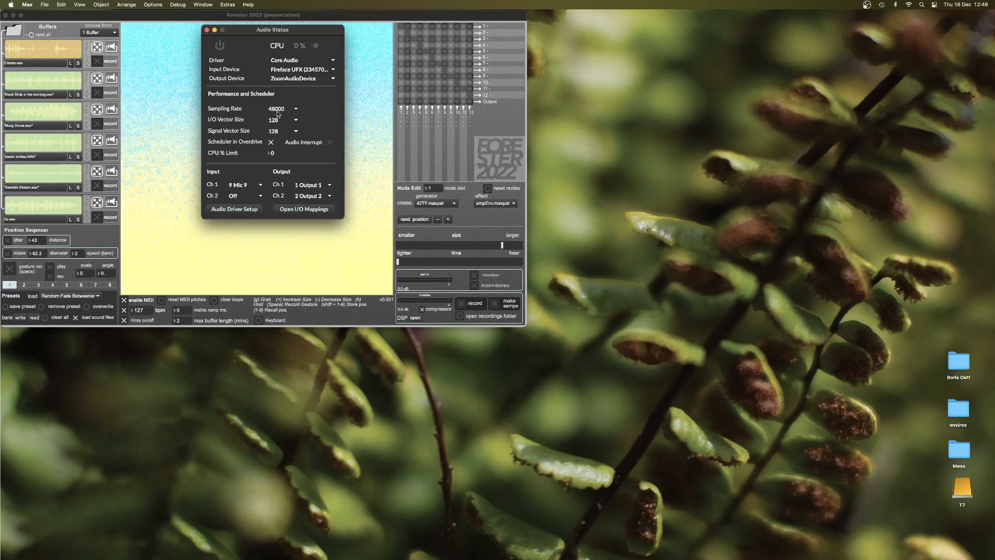
mouse_move(289, 112)
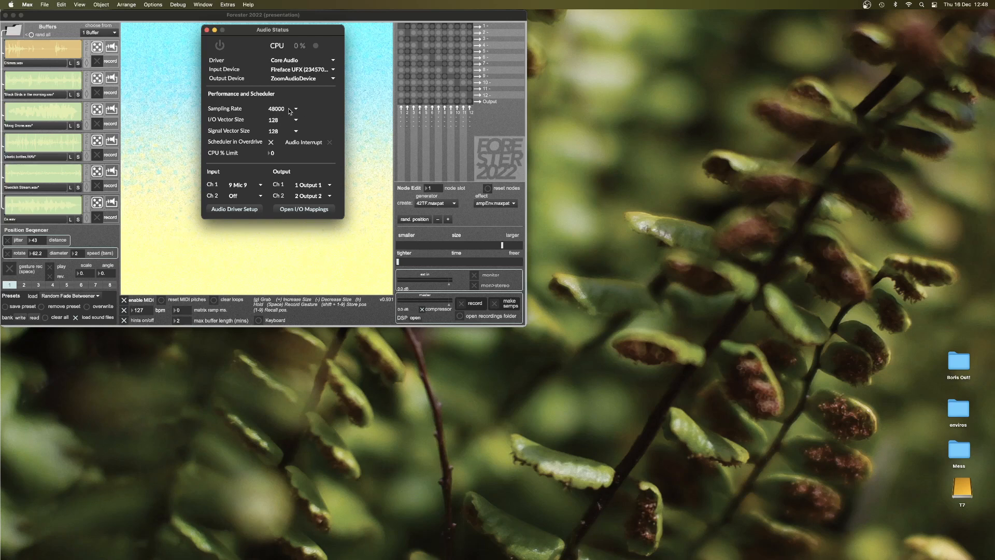
mouse_move(276, 119)
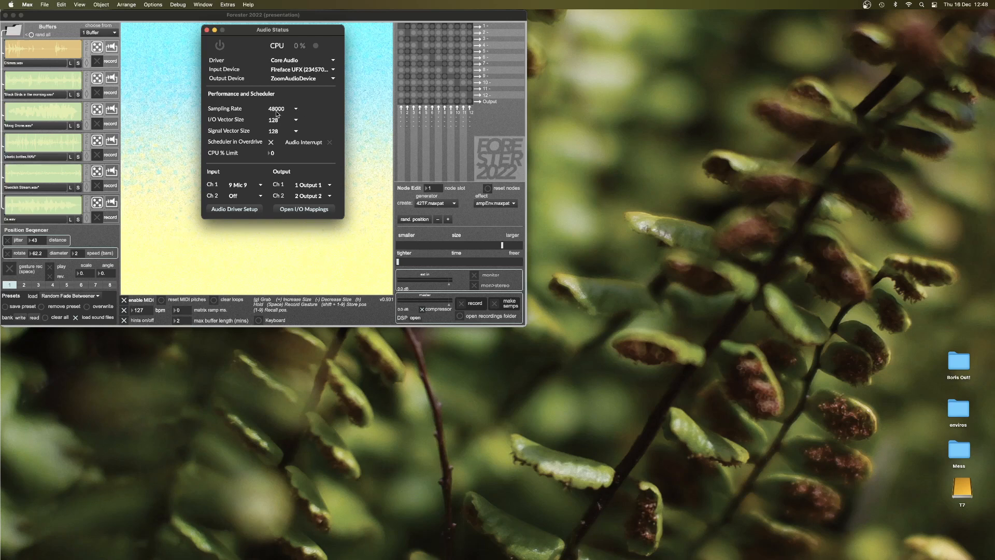
mouse_move(307, 140)
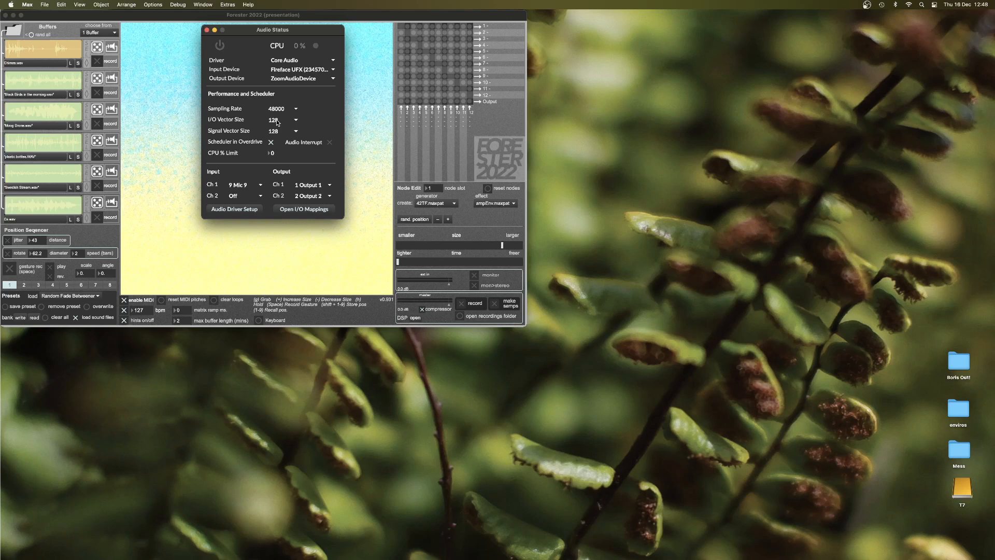
mouse_move(274, 122)
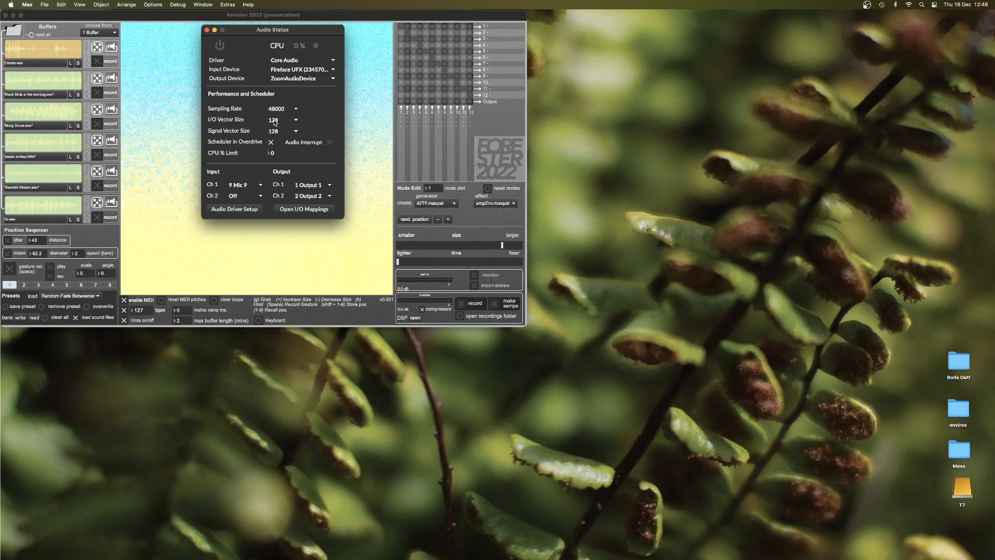
mouse_move(278, 121)
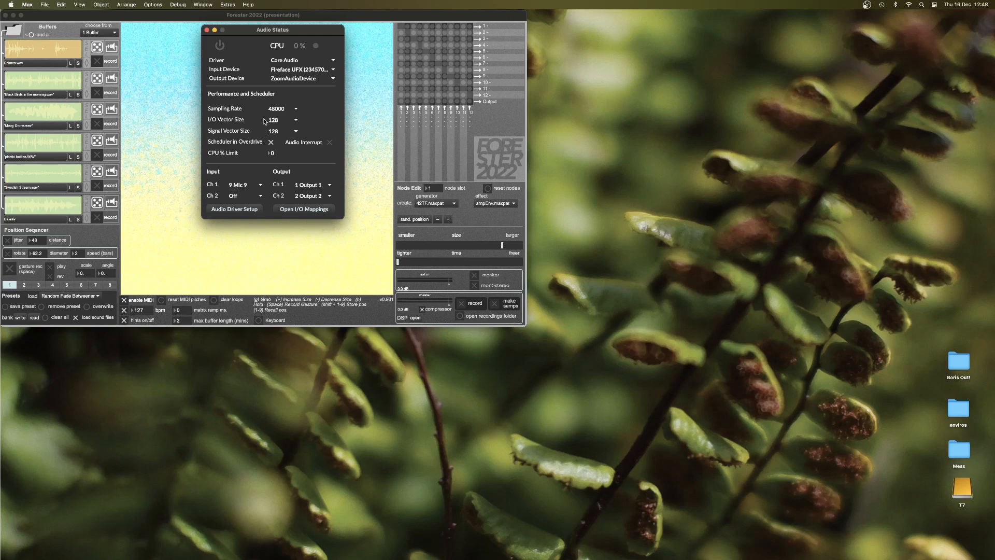
mouse_move(321, 120)
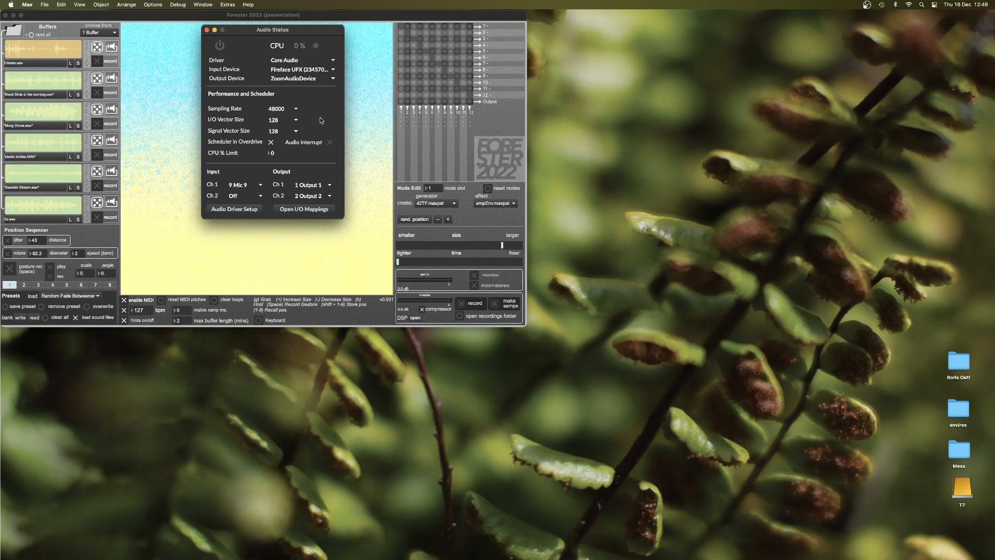
click(294, 131)
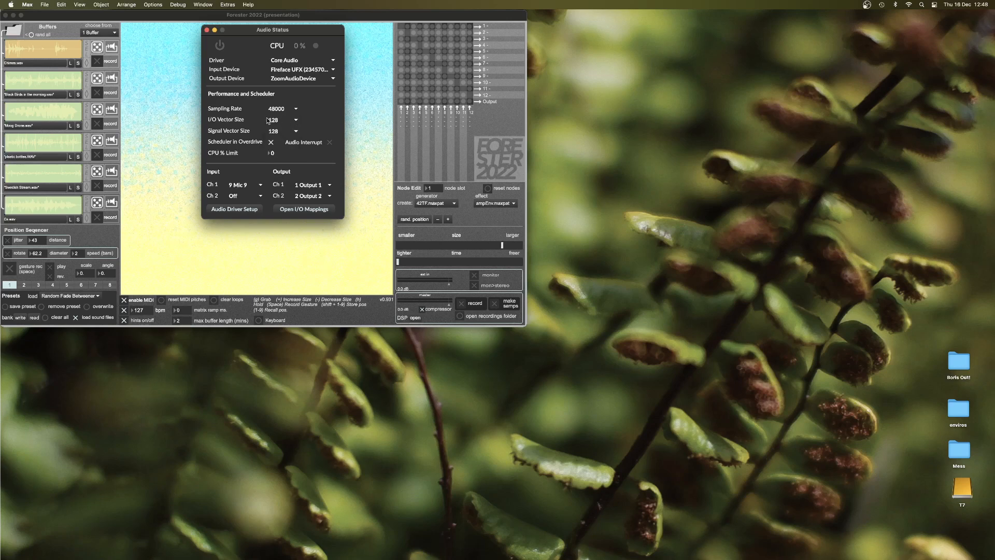
mouse_move(232, 133)
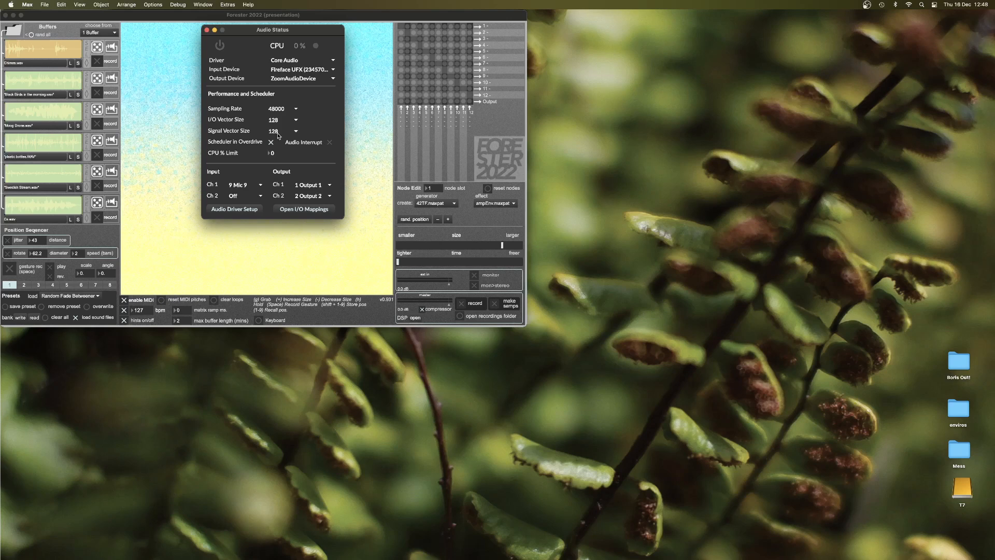
click(295, 130)
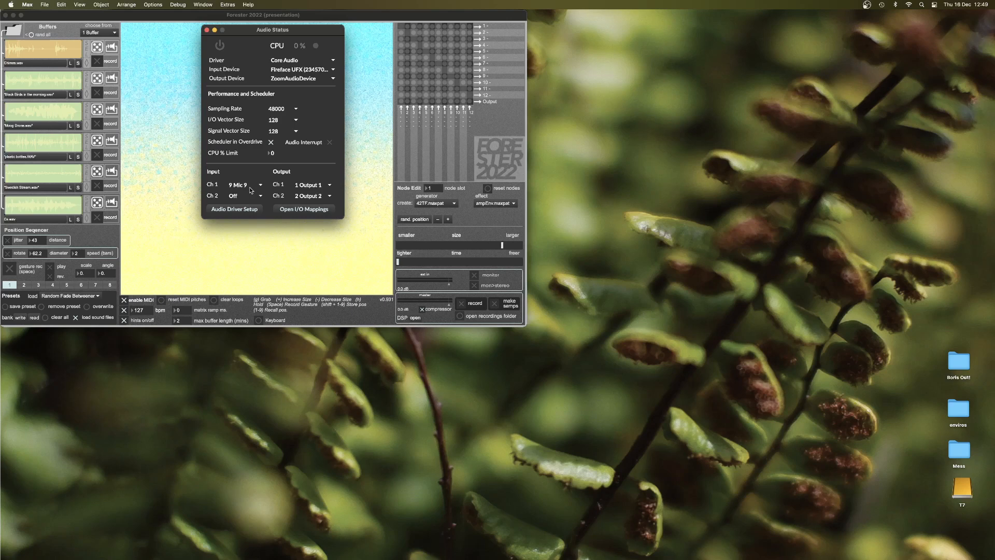
mouse_move(257, 188)
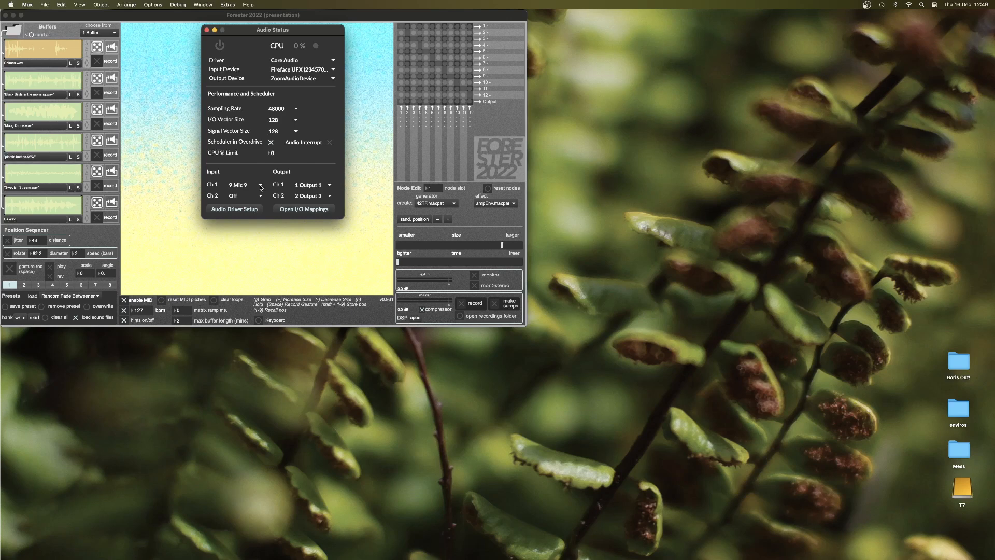
click(260, 184)
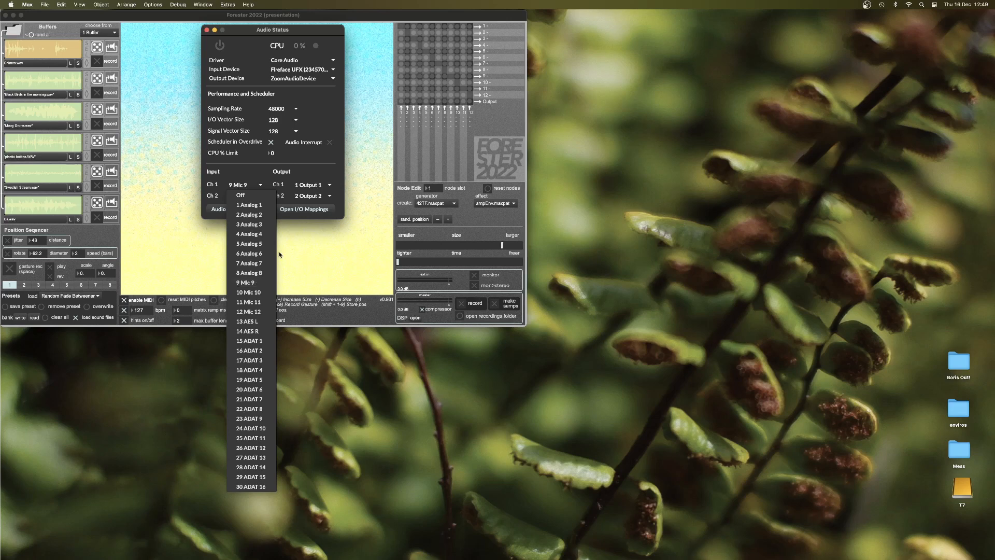
click(240, 195)
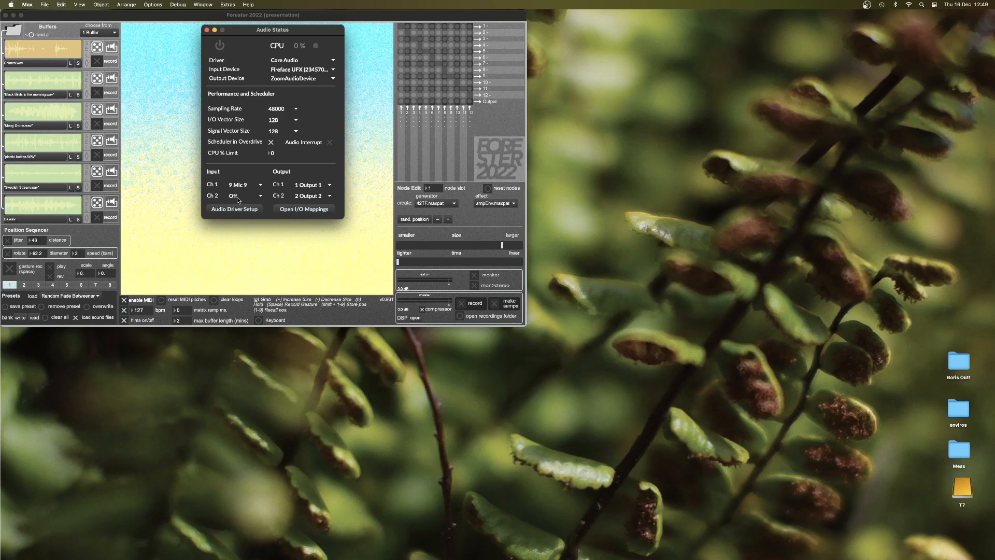
click(243, 195)
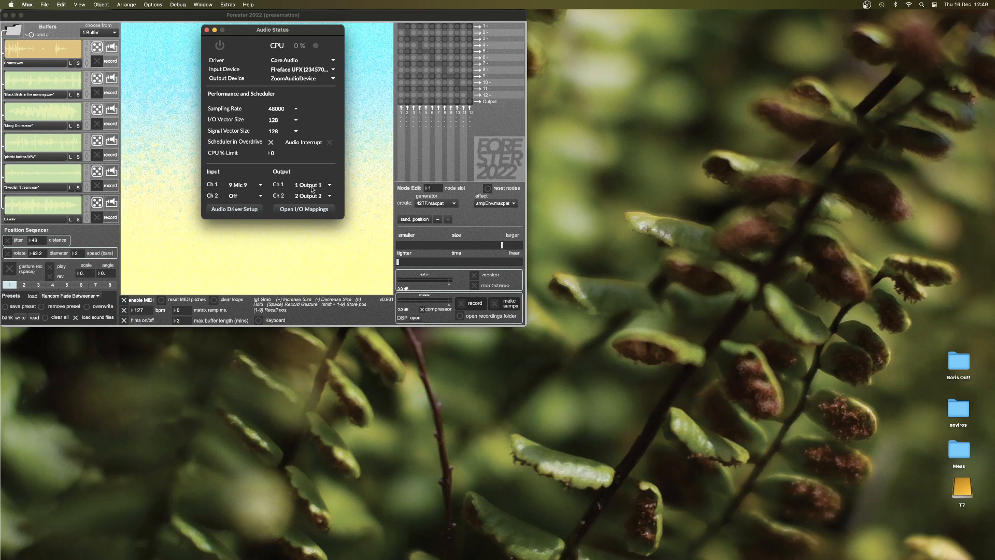
click(311, 184)
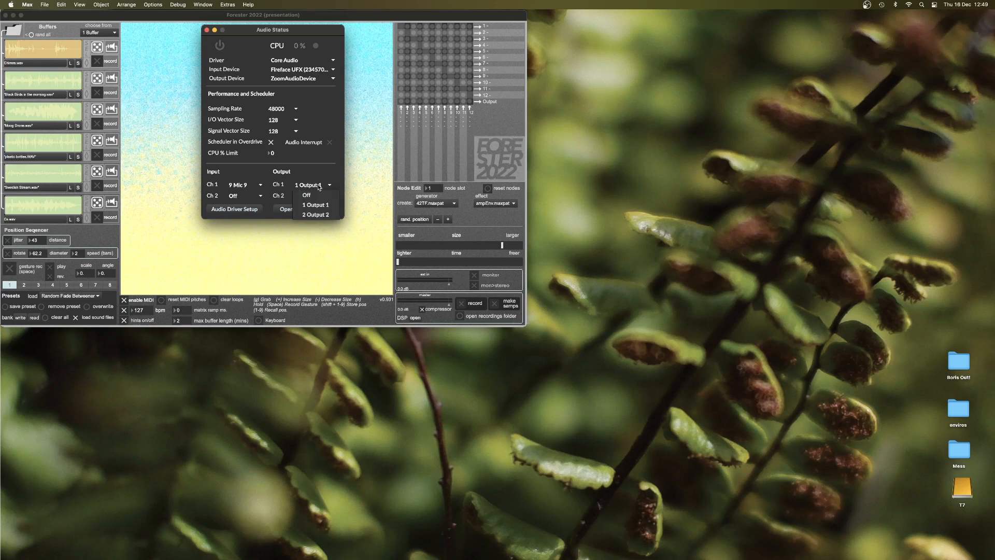
click(316, 214)
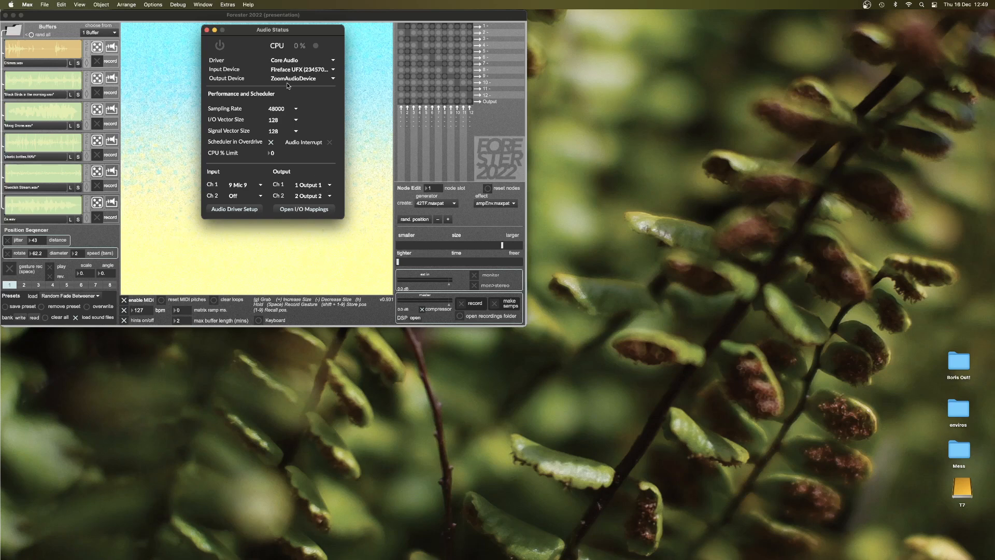
click(311, 195)
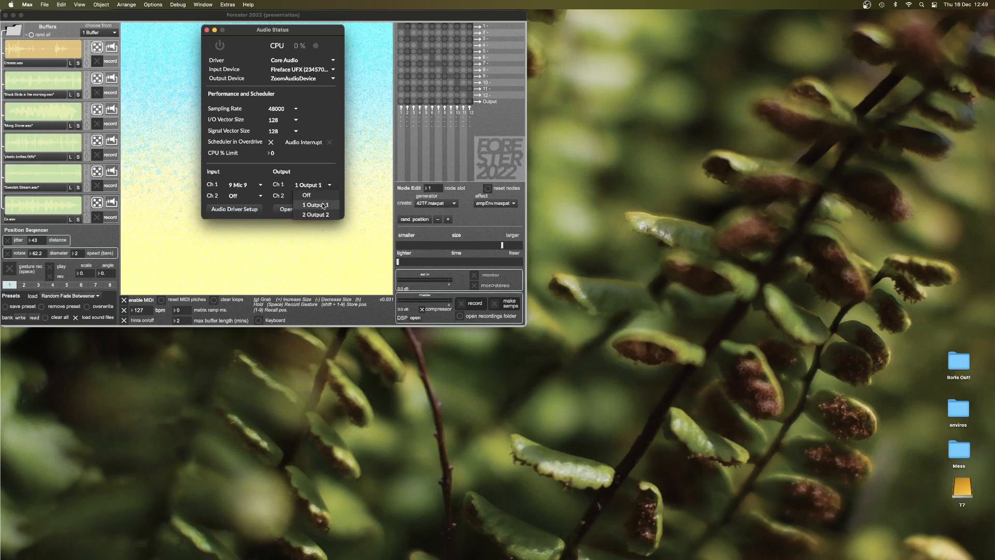
click(315, 204)
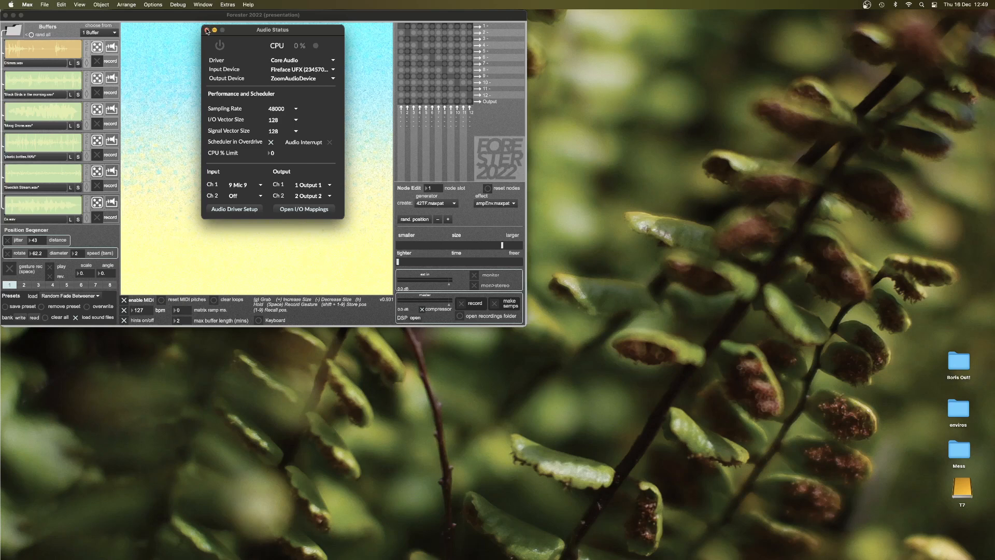
Step: Close Audio Status, leaving the Forester 2022 patch, and open the Options menu
click(207, 30)
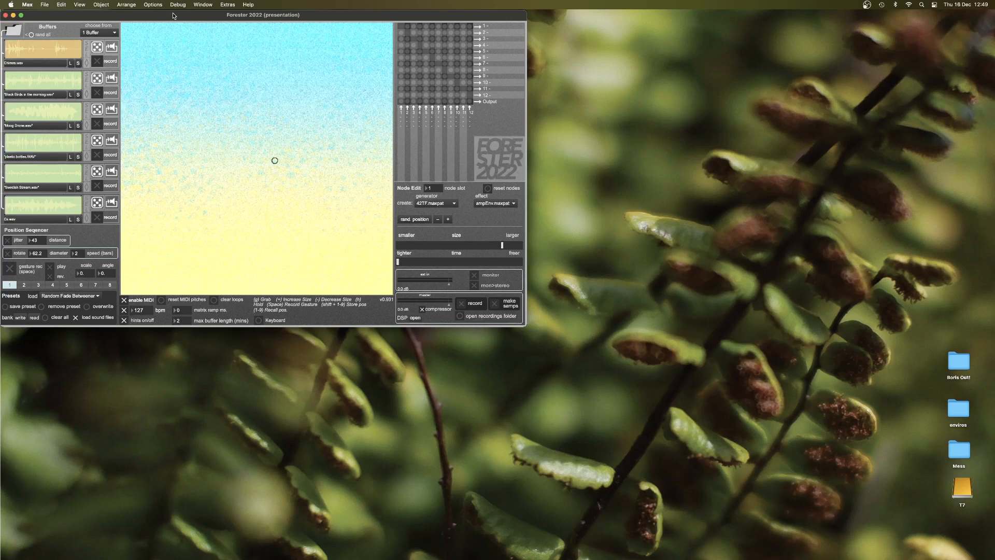
click(153, 5)
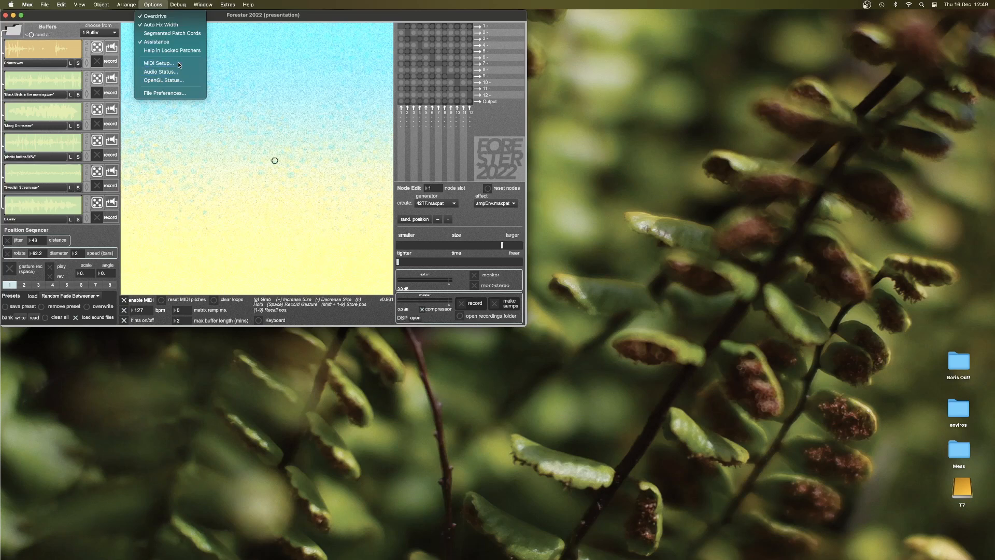
click(157, 63)
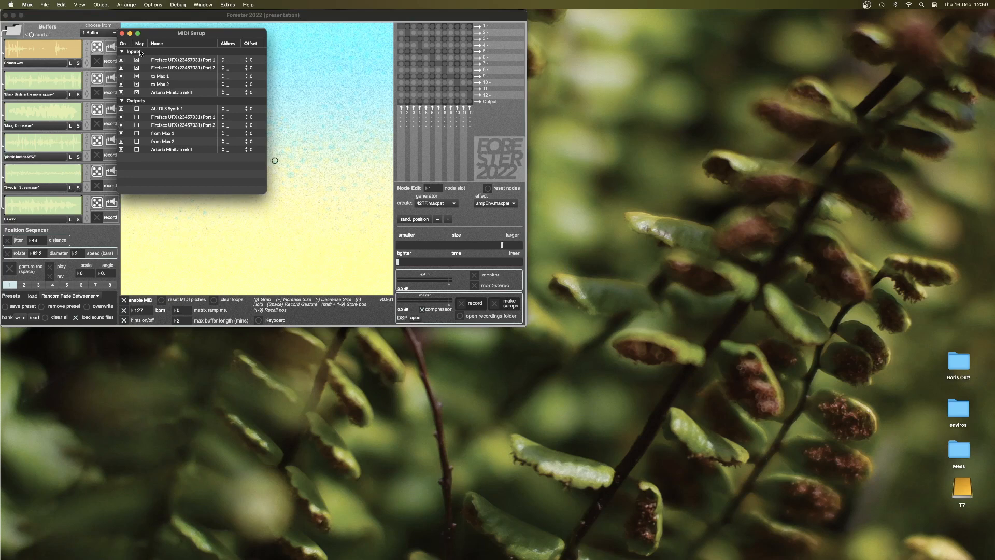
click(174, 92)
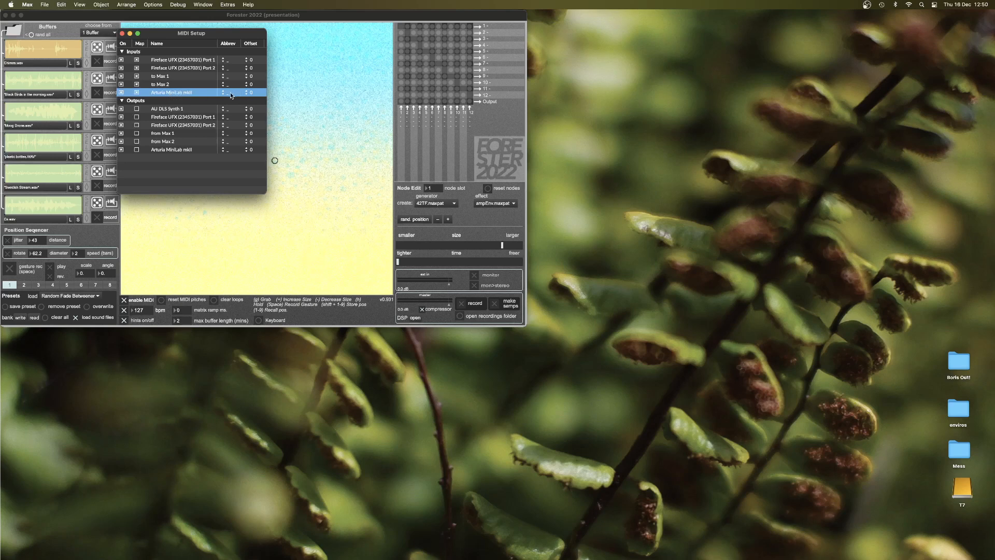
click(227, 92)
text(a)
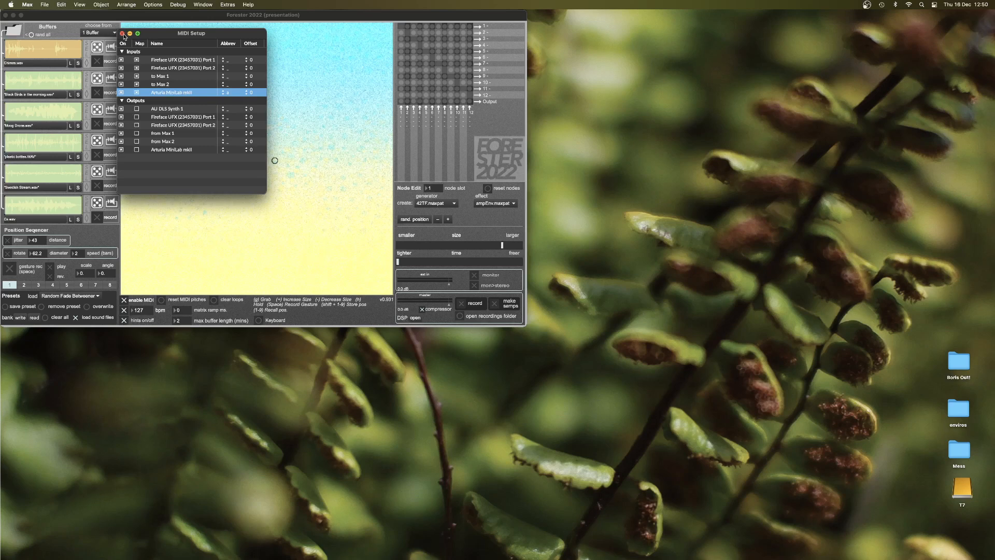
click(124, 33)
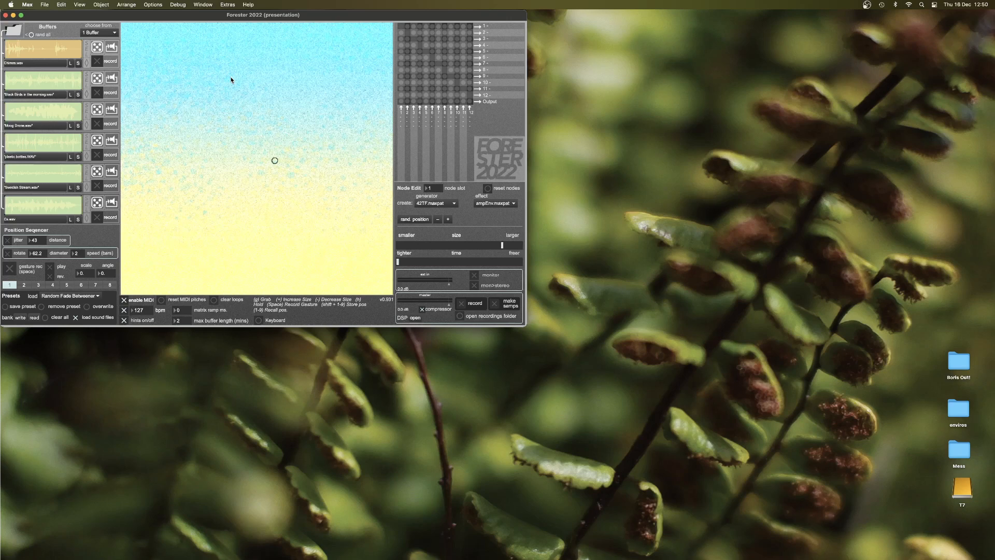
mouse_move(285, 182)
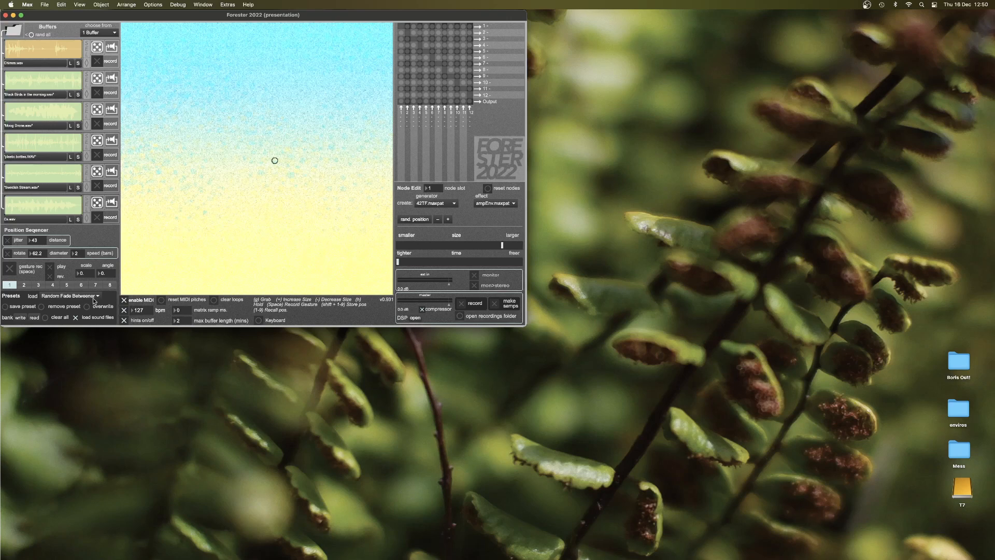
Step: Open the Presets load list to pick 'Chimes 5 ways'
click(98, 296)
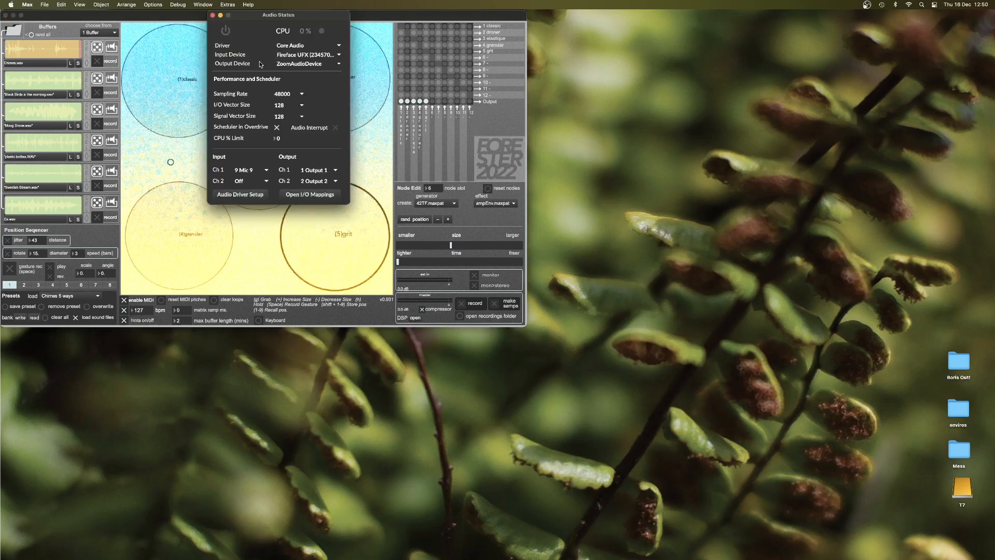
Step: Enable DSP in Audio Status, then close that window
click(225, 31)
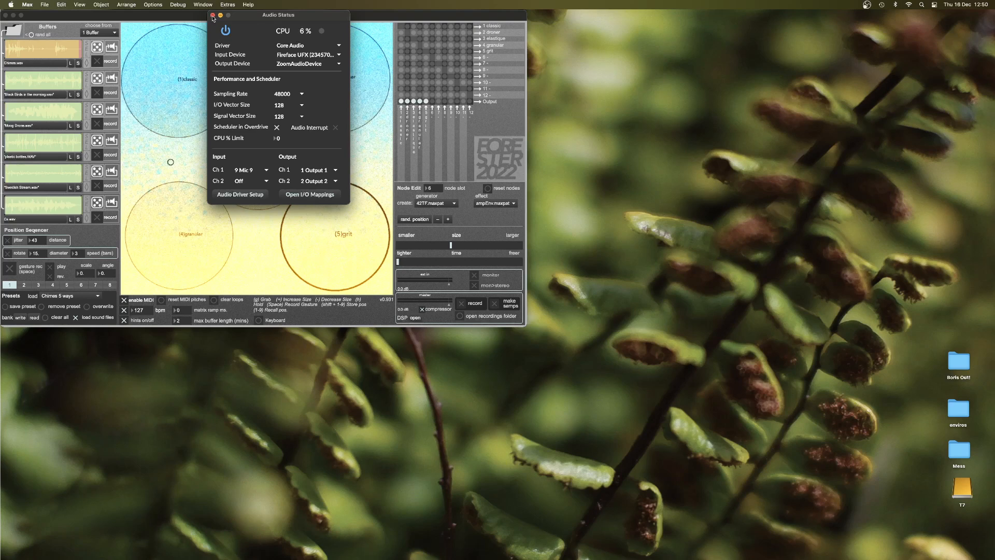
click(224, 31)
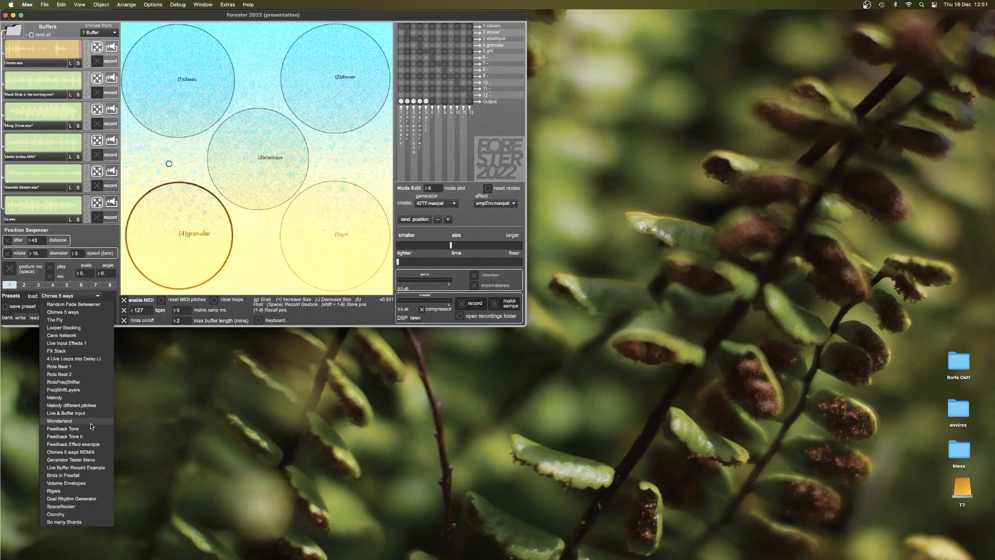
Step: Load the 'Wonderland' preset, then switch to 'Live Input Effects 1'
click(59, 421)
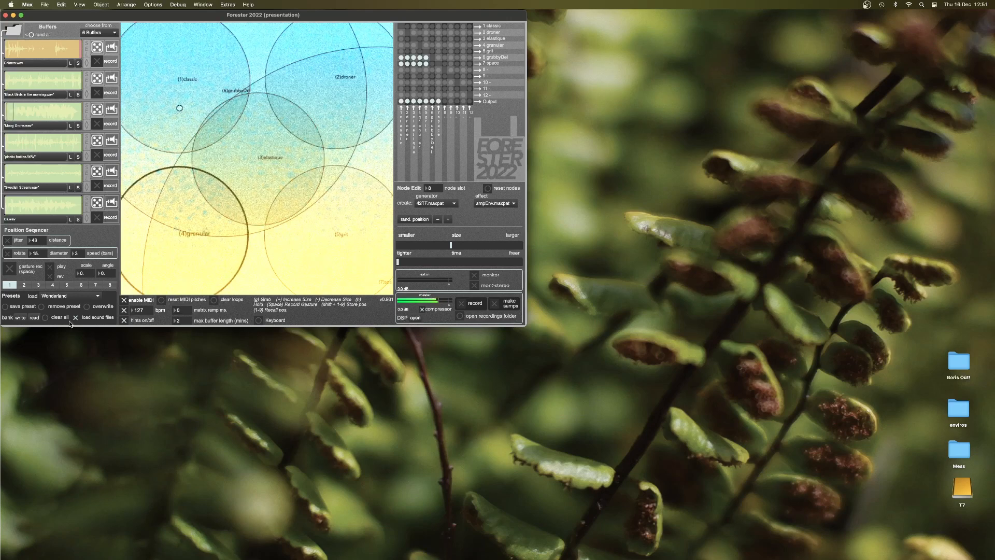
click(70, 294)
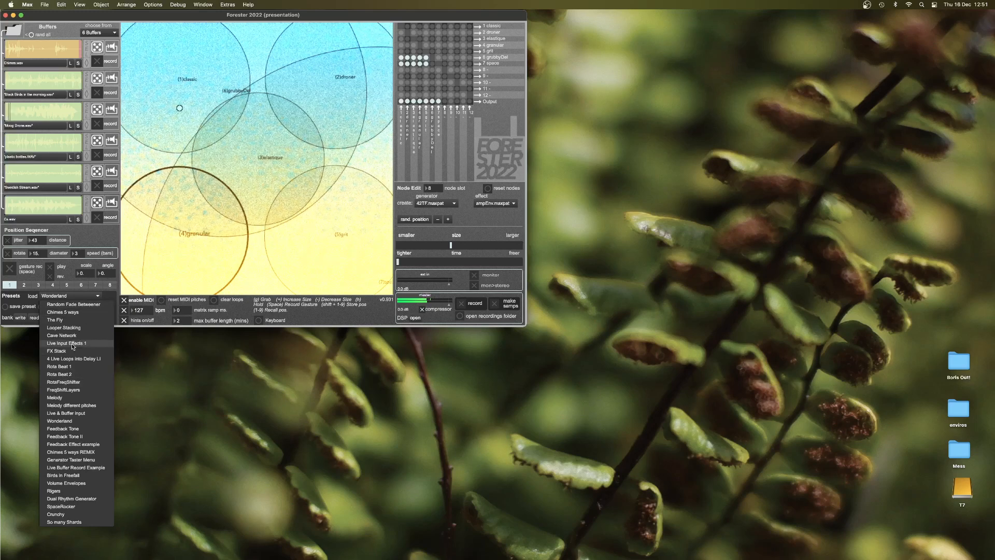
click(66, 343)
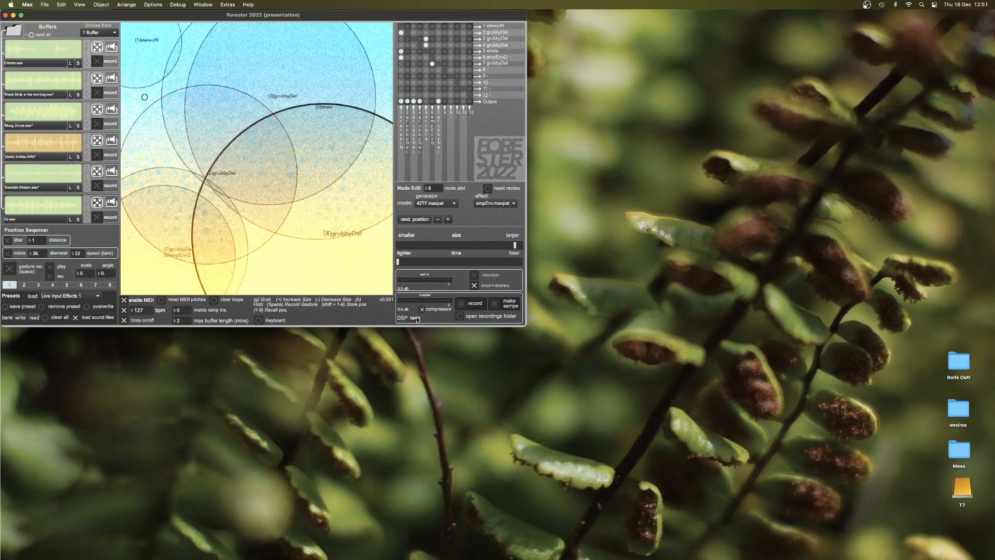
Step: Reopen Audio Status to confirm live input signal, then close it
click(402, 317)
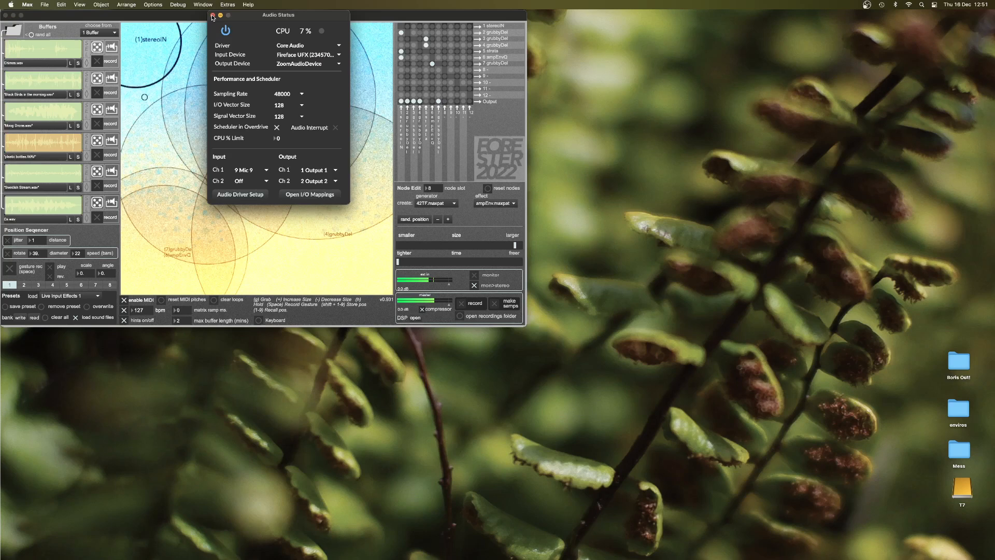
click(212, 14)
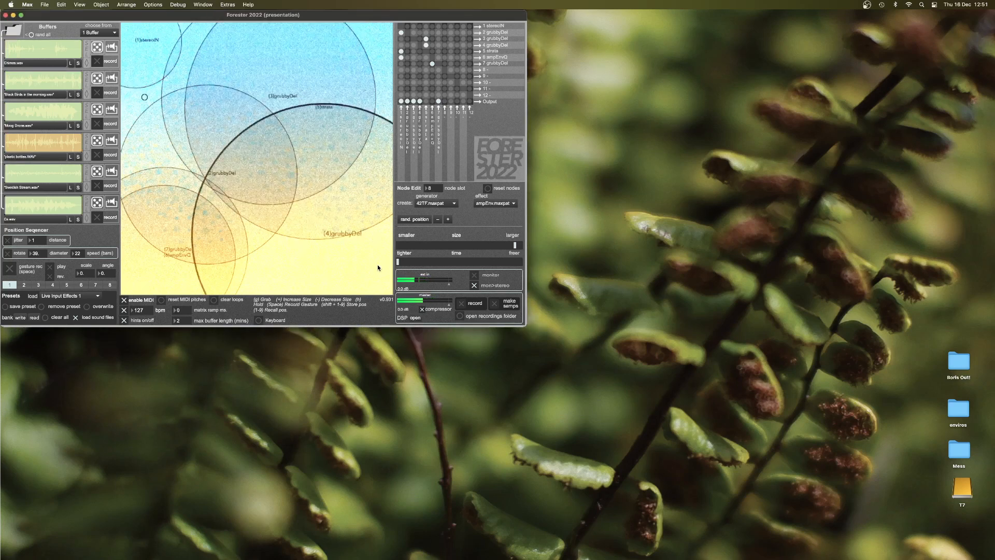